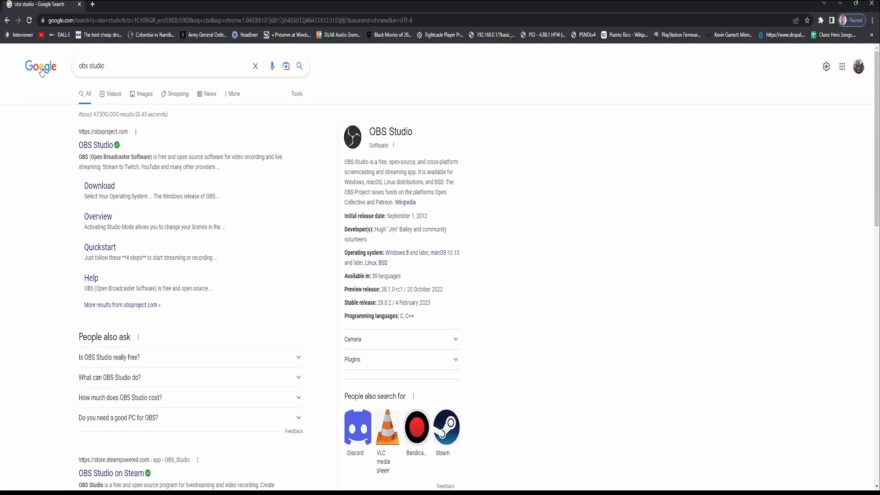
# - From the obsproject.com search result, start the OBS Studio Windows download and land on the thank-you page
pyautogui.click(82, 65)
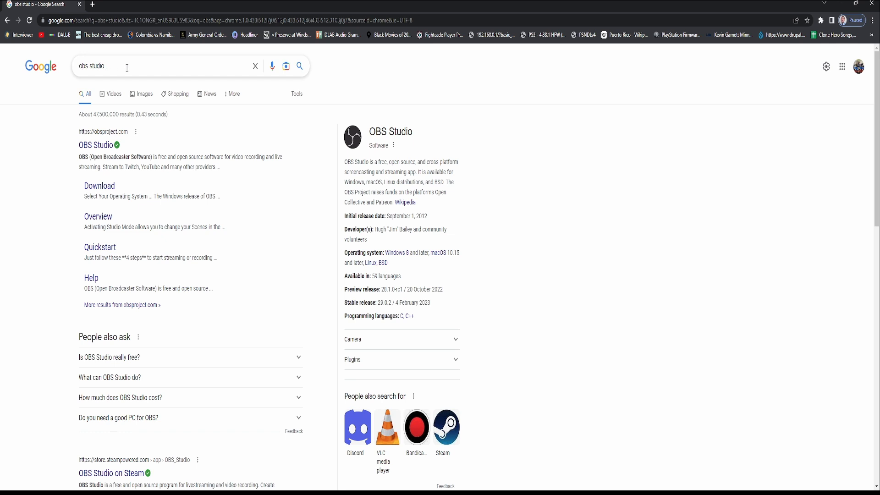
pyautogui.moveTo(116, 145)
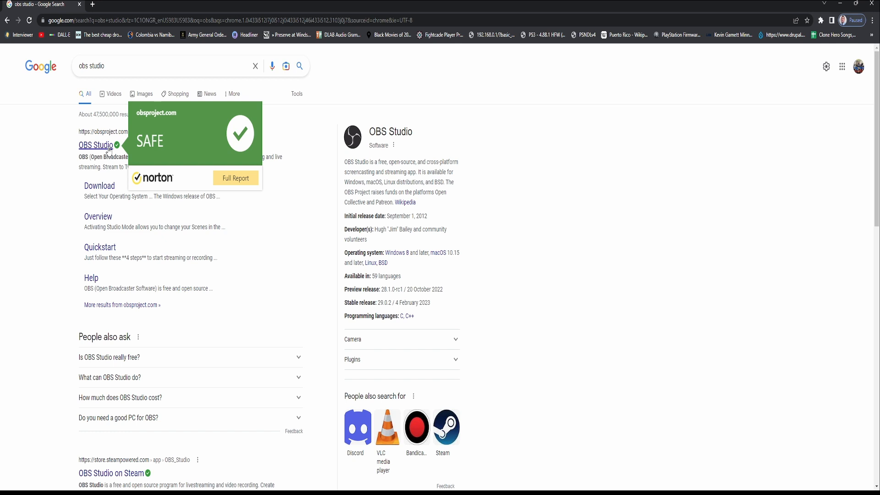
pyautogui.click(96, 145)
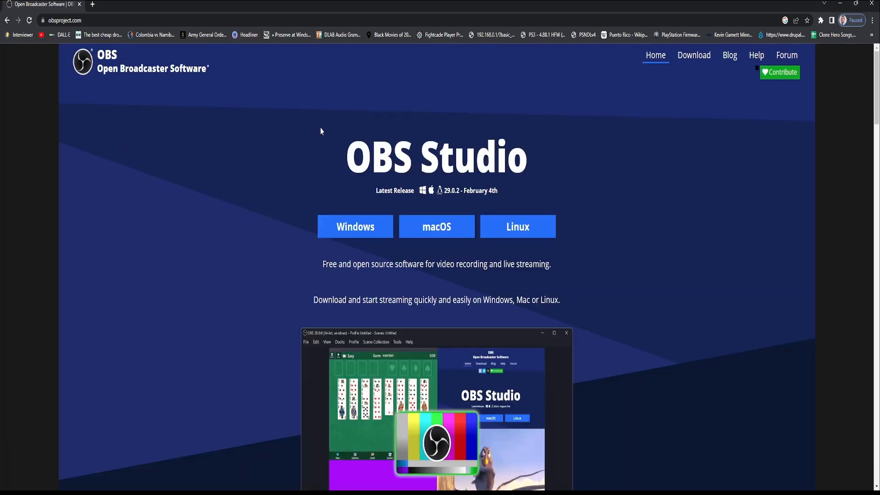
pyautogui.scroll(-3)
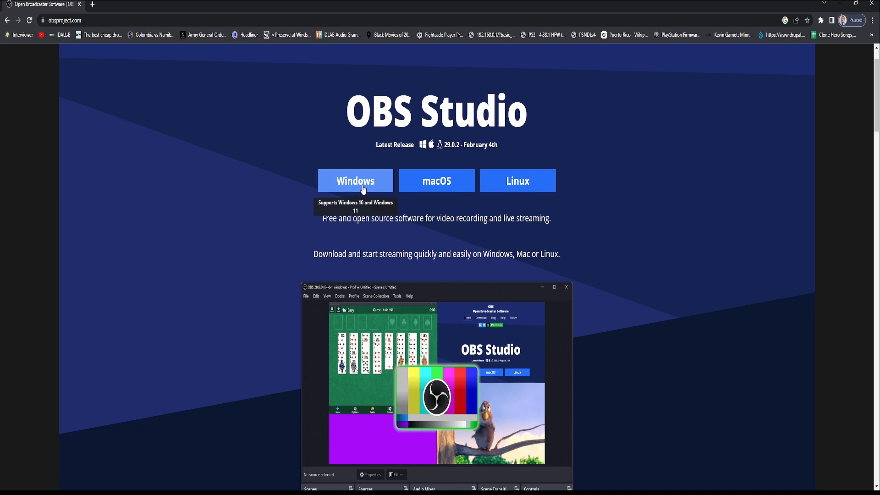
pyautogui.click(354, 181)
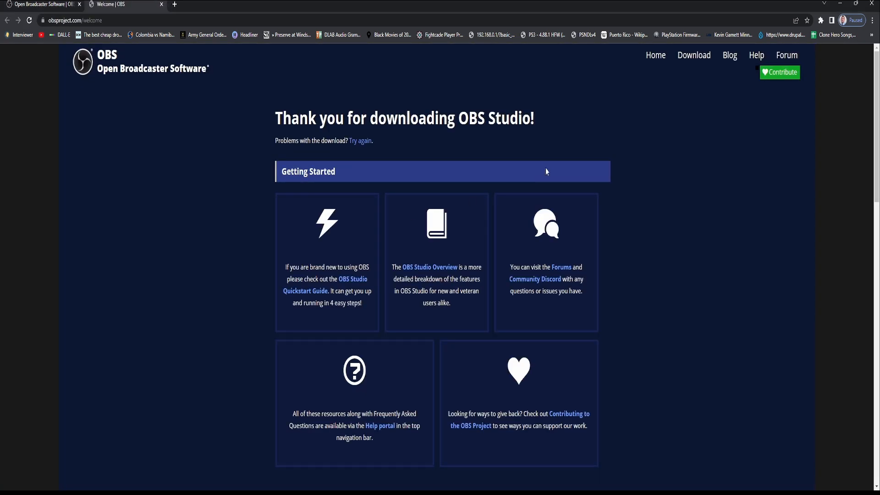
pyautogui.moveTo(666, 156)
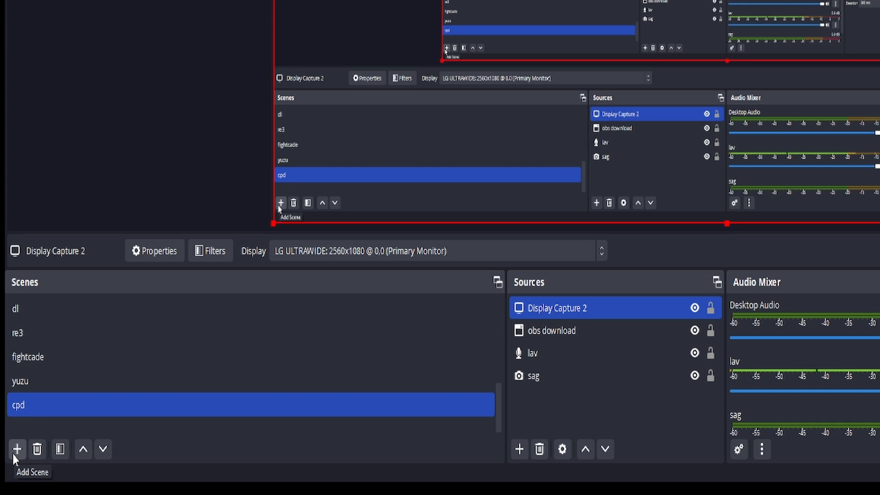
# - Add a new scene named 'cool' via the Add Scene dialog
pyautogui.click(16, 449)
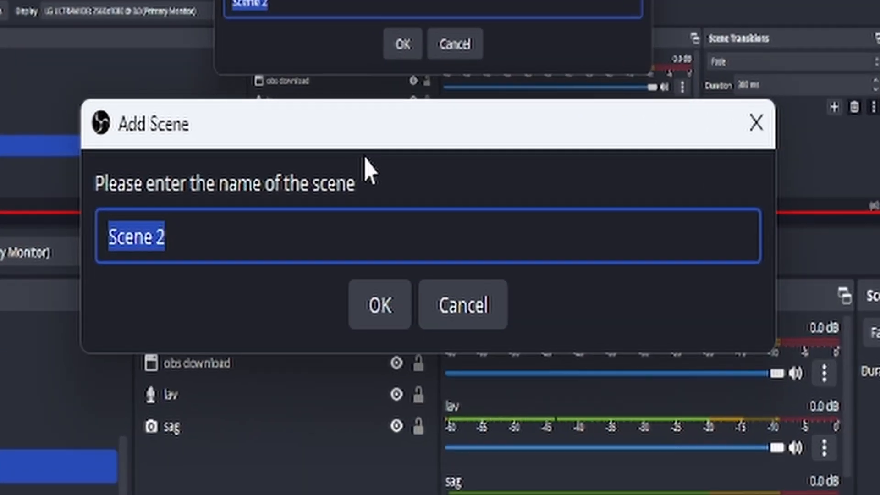
pyautogui.moveTo(229, 228)
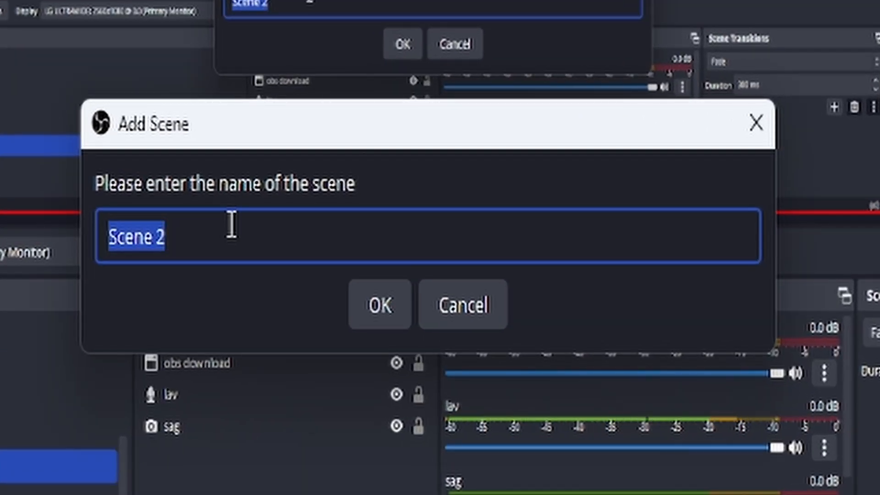
pyautogui.write('c')
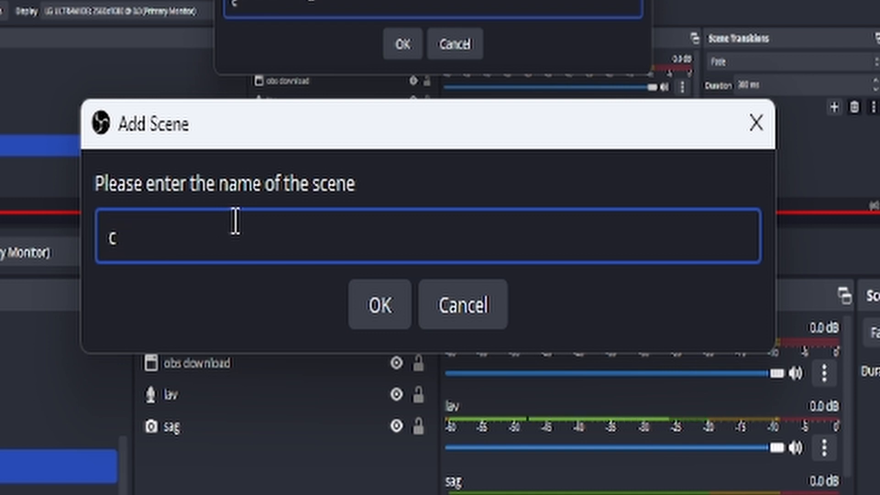
pyautogui.click(378, 304)
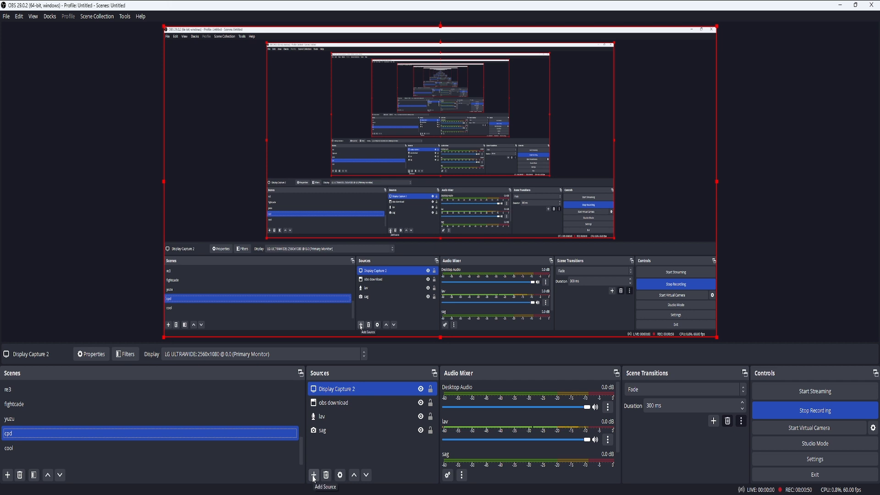
pyautogui.click(313, 476)
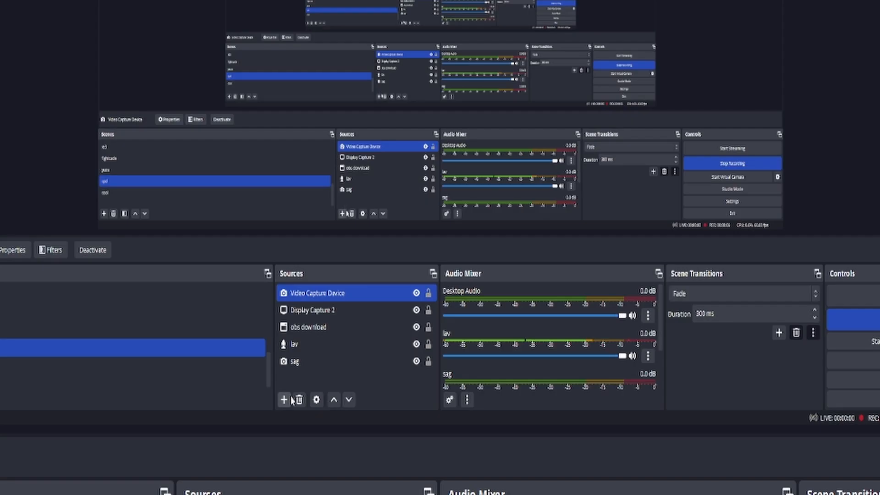
# - Add a new Video Capture Device source, keeping 'Create new' and 'Make source visible'
pyautogui.click(284, 400)
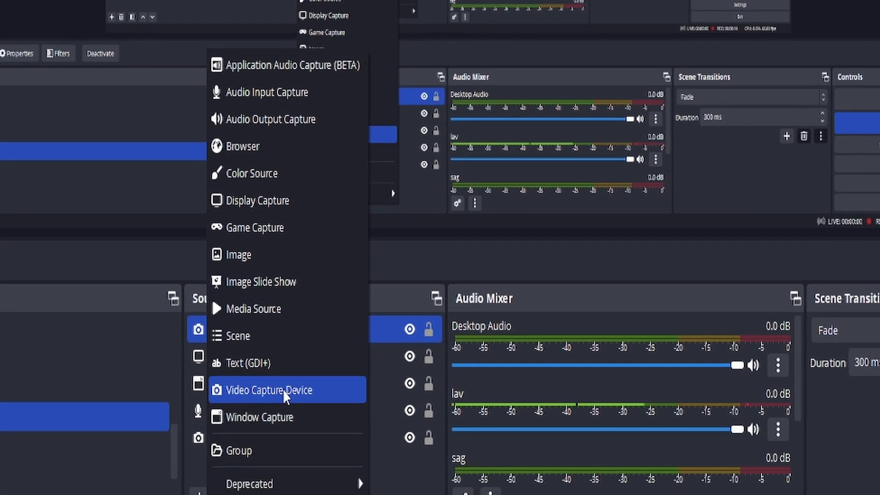
pyautogui.click(269, 390)
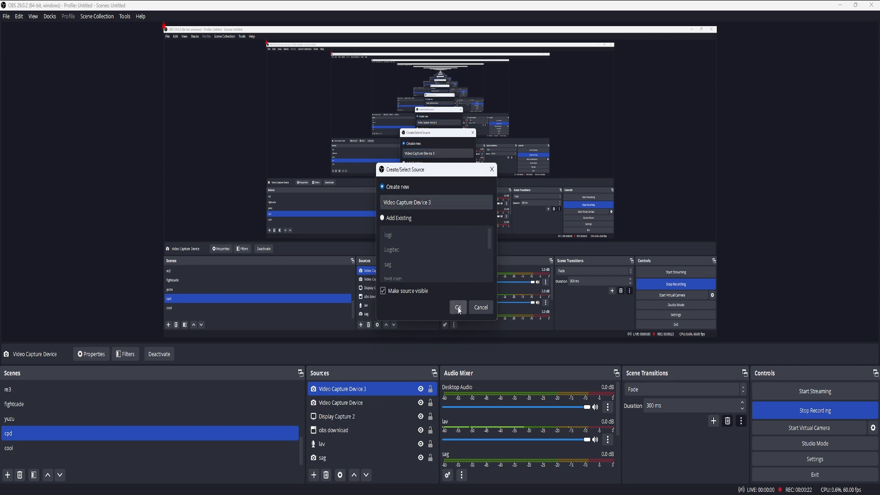
pyautogui.click(458, 307)
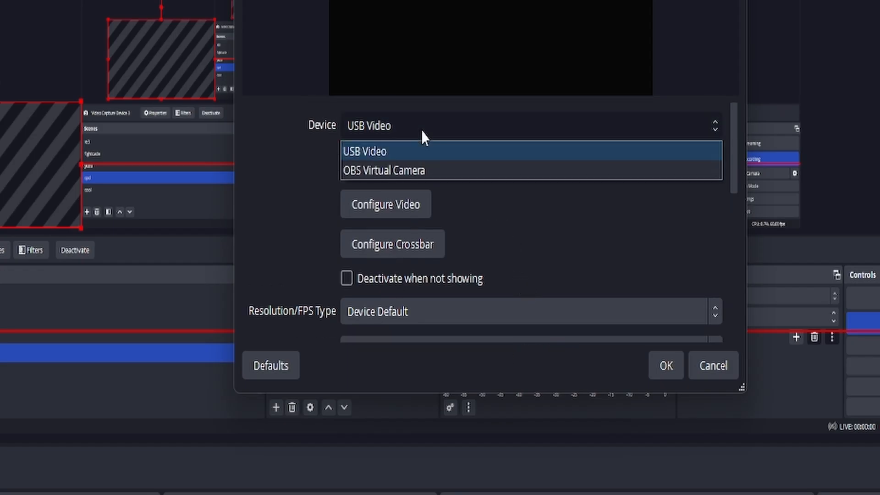
# - Select USB Video as the capture device and dismiss the properties dialog
pyautogui.click(366, 151)
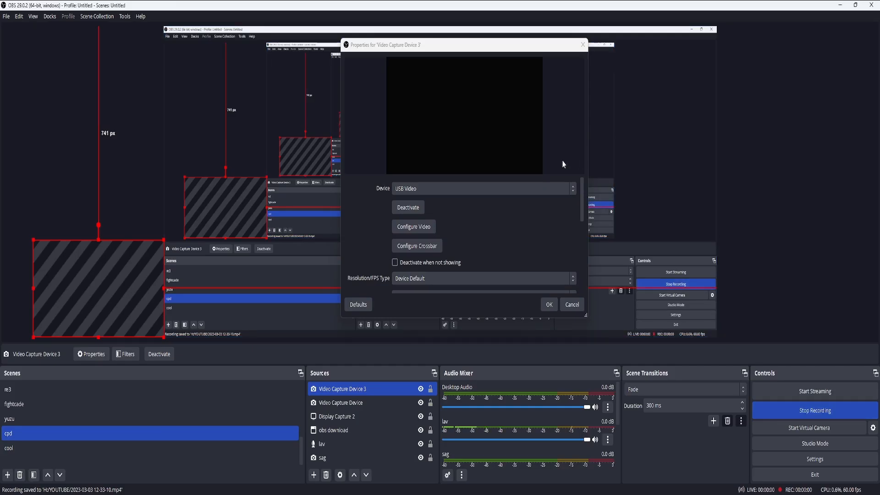
pyautogui.moveTo(553, 169)
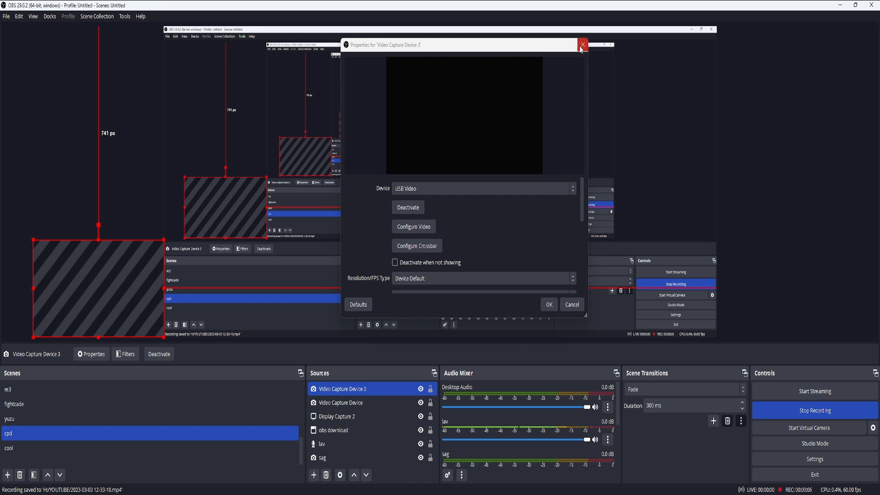
pyautogui.click(582, 45)
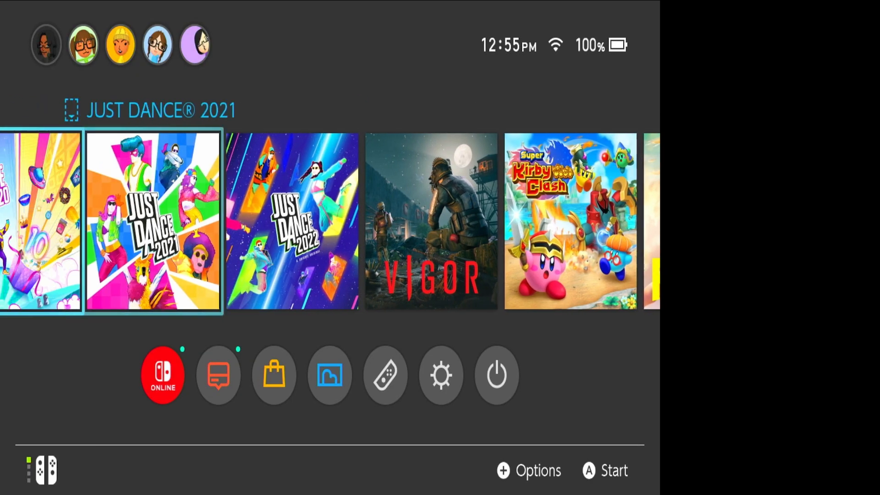
# - View the live Nintendo Switch home menu in the capture source preview
pyautogui.hscroll(-3)
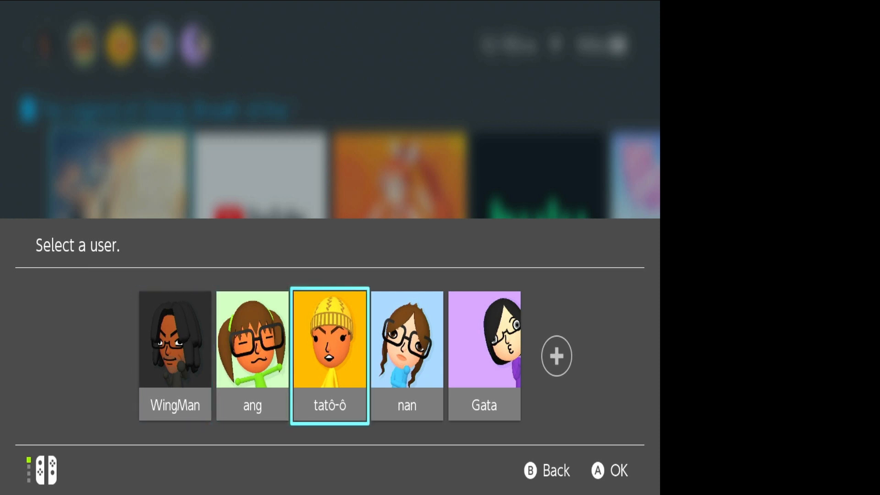
pyautogui.click(609, 470)
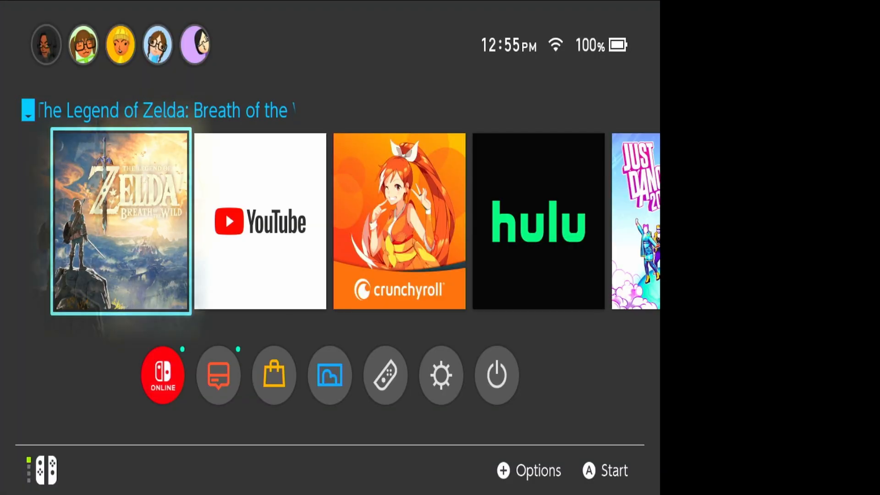